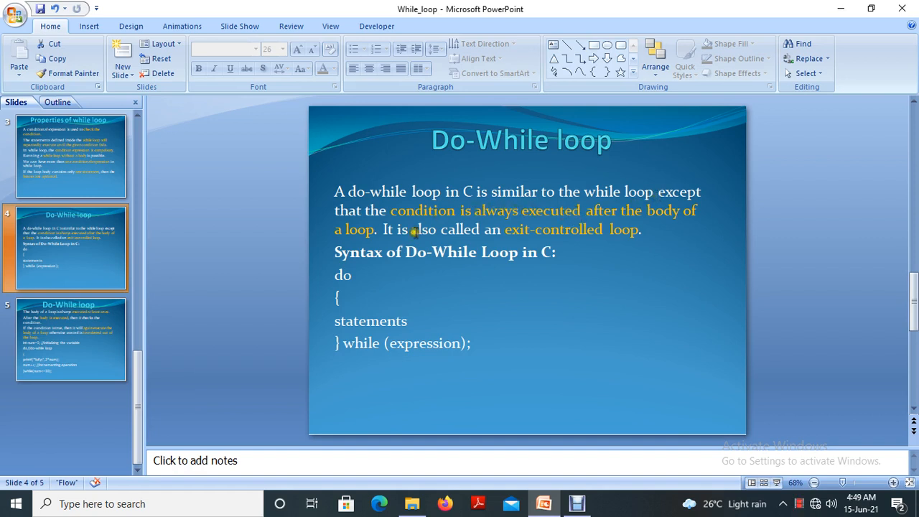
mouse_move(505, 241)
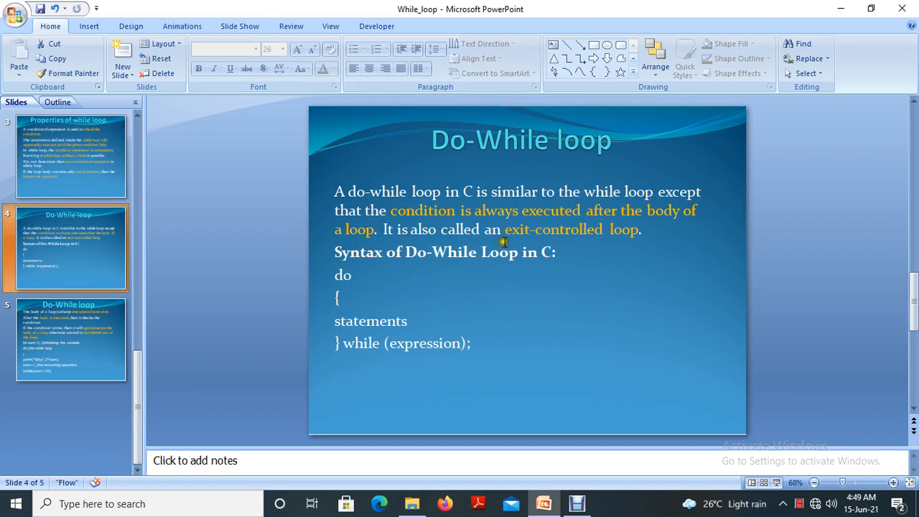
mouse_move(557, 229)
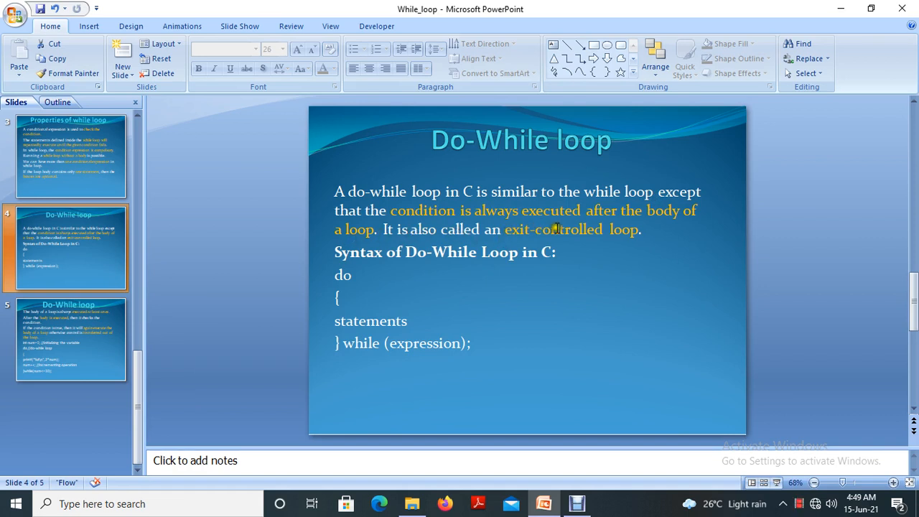
mouse_move(468, 300)
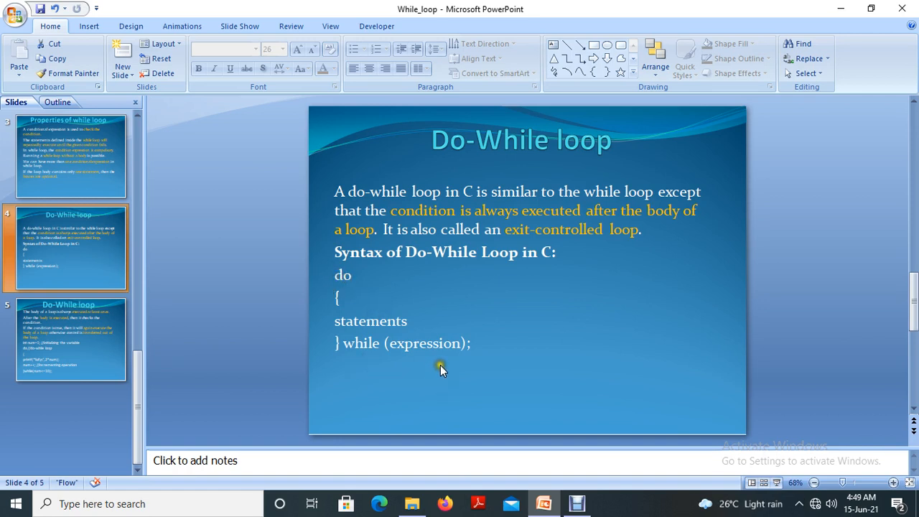
mouse_move(471, 362)
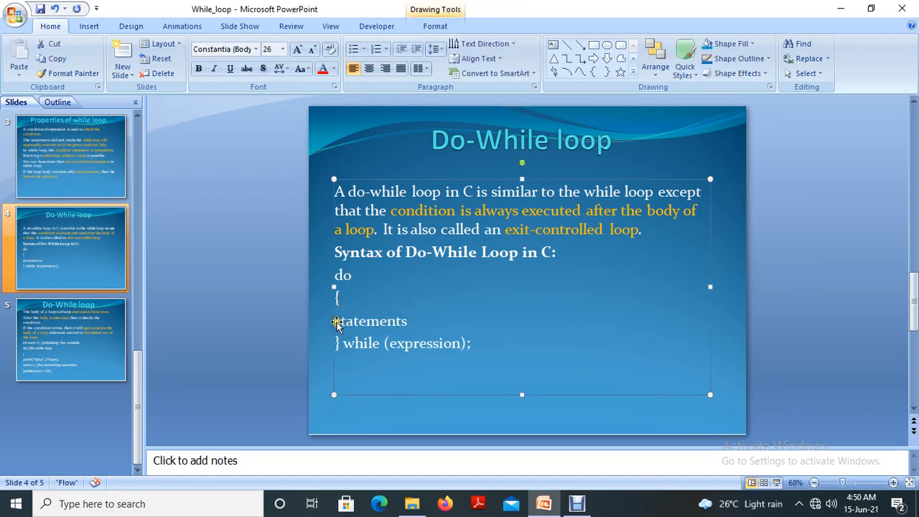
mouse_move(448, 319)
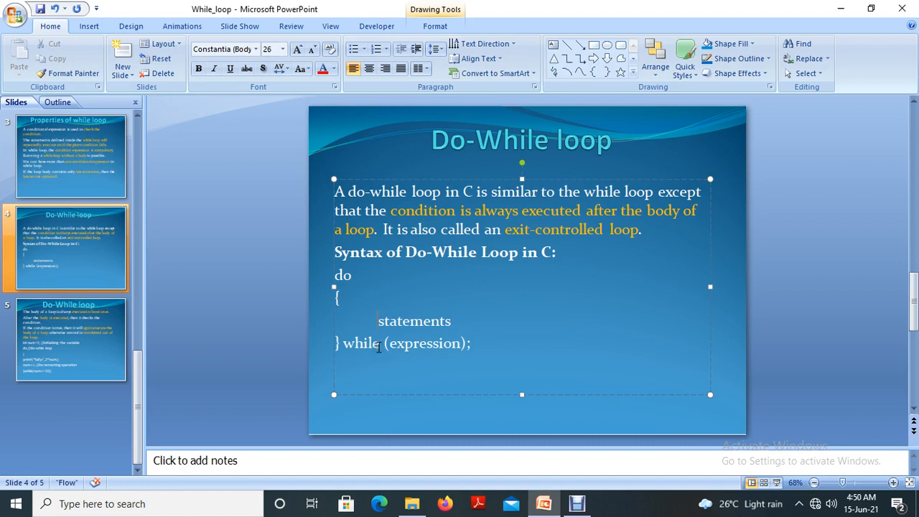
mouse_move(402, 347)
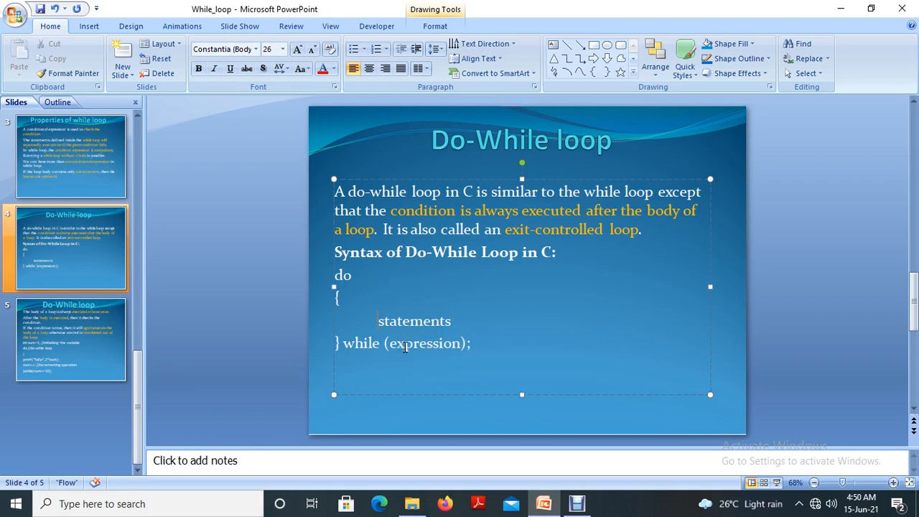
mouse_move(408, 368)
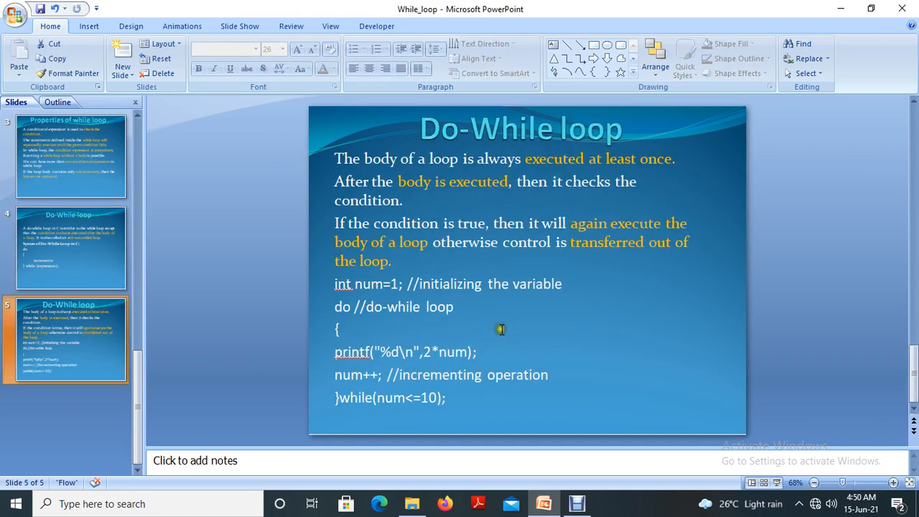
mouse_move(602, 165)
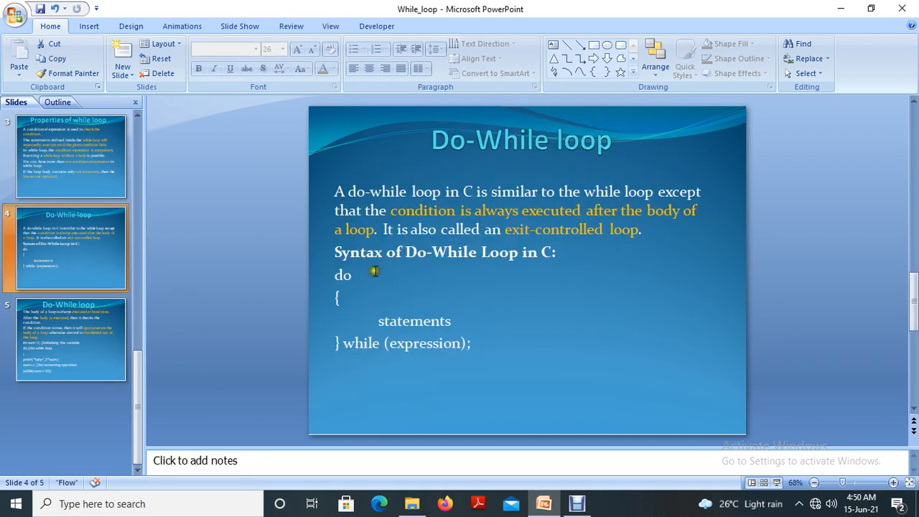
click(434, 297)
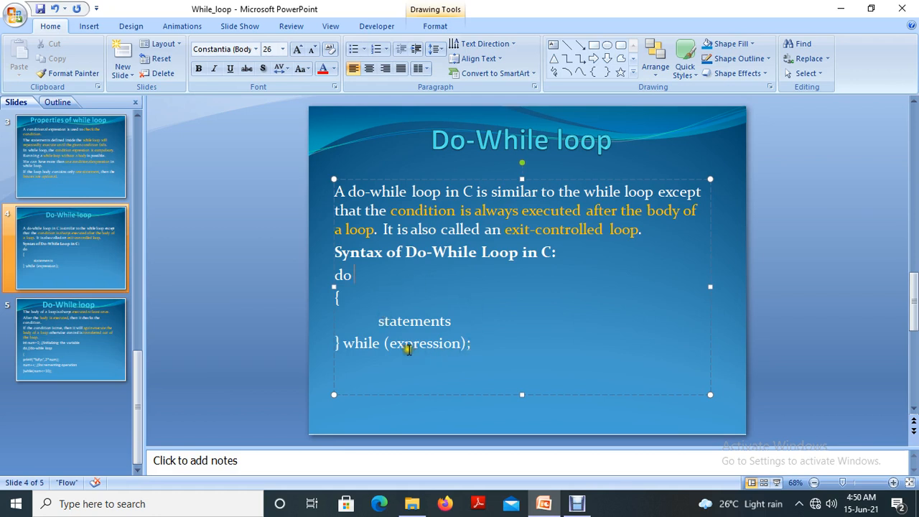
mouse_move(408, 349)
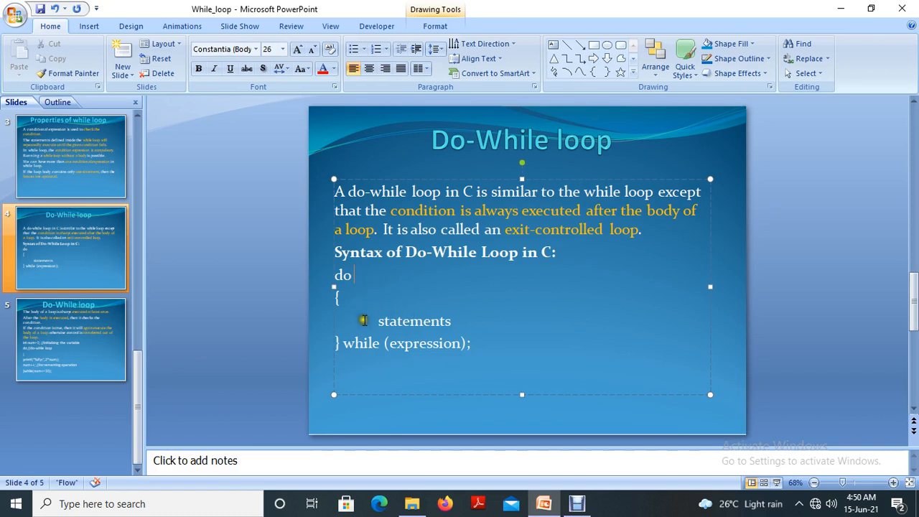
double_click(415, 321)
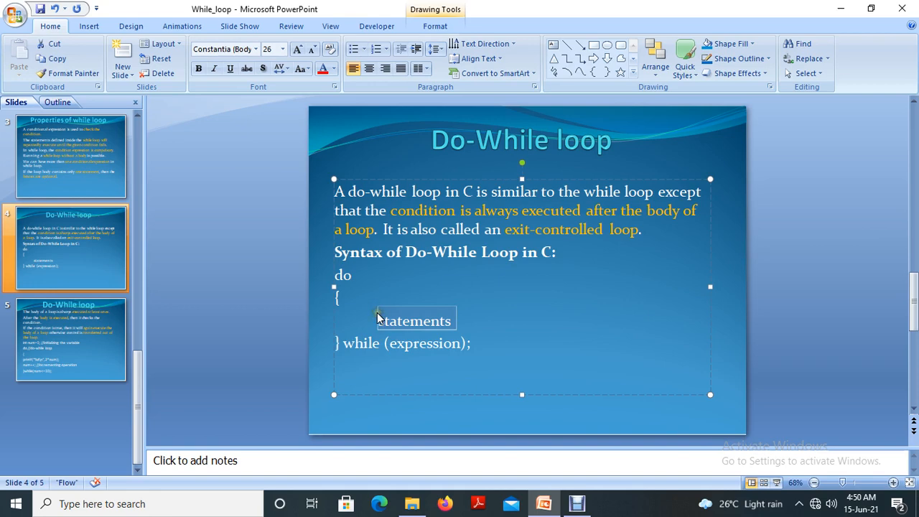
click(70, 342)
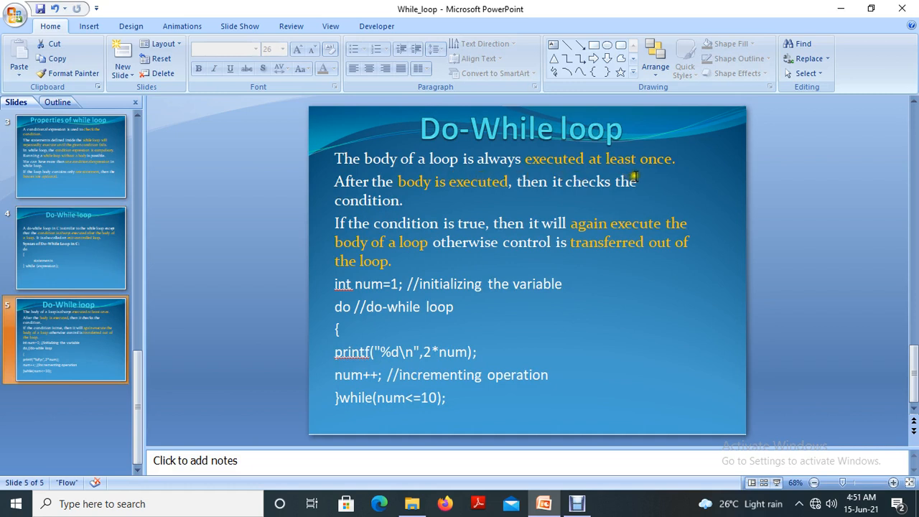
mouse_move(414, 199)
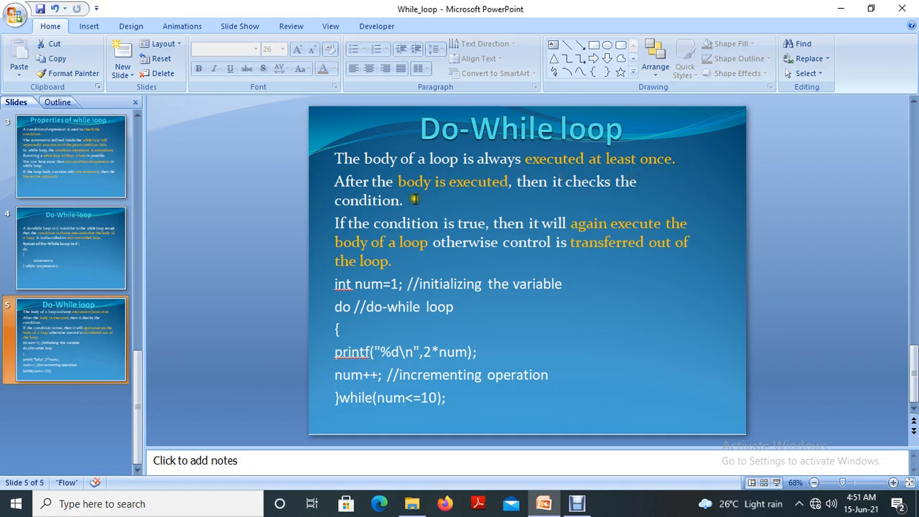
mouse_move(366, 224)
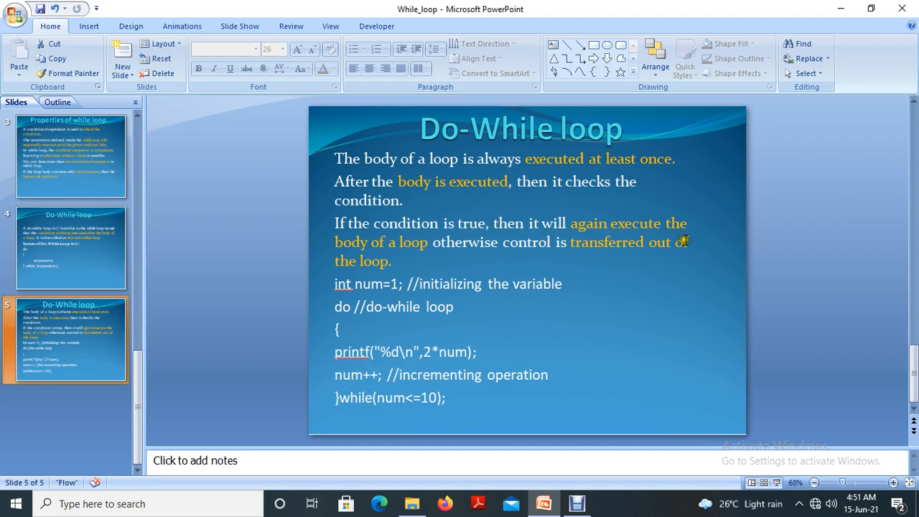
mouse_move(563, 249)
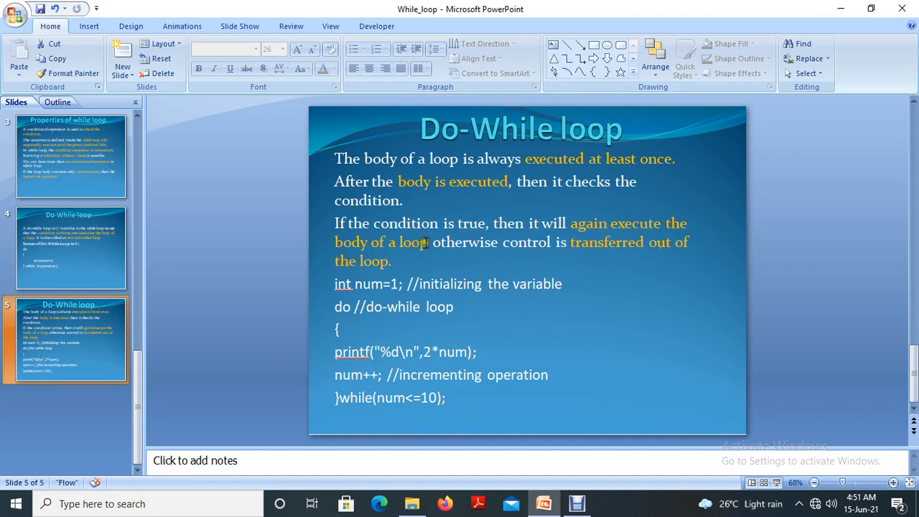
mouse_move(373, 310)
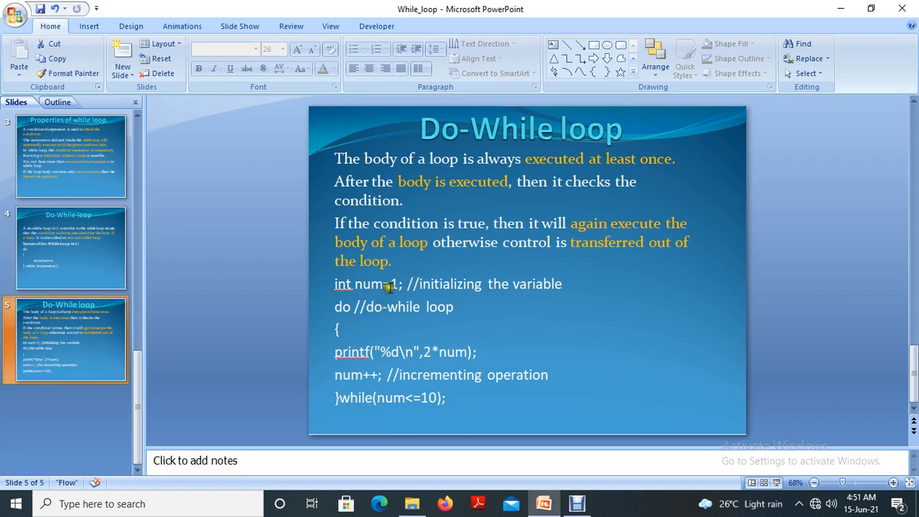
mouse_move(350, 316)
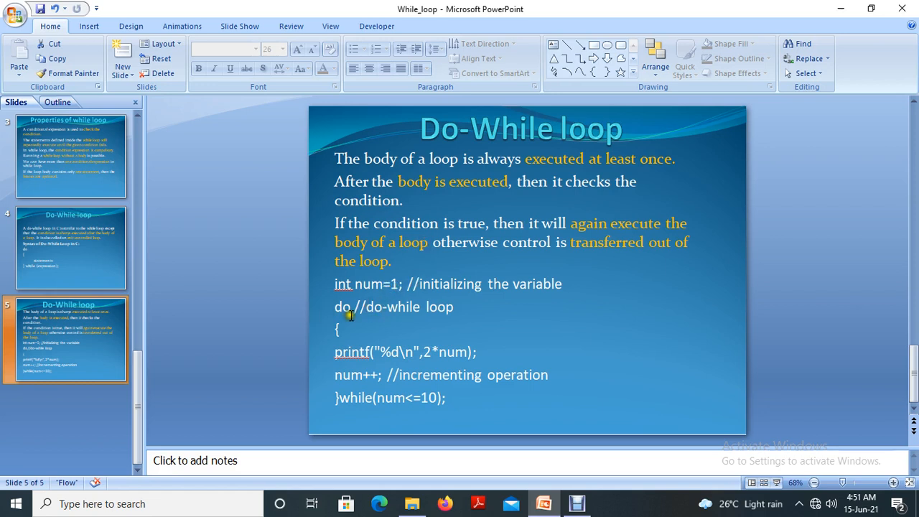
mouse_move(368, 284)
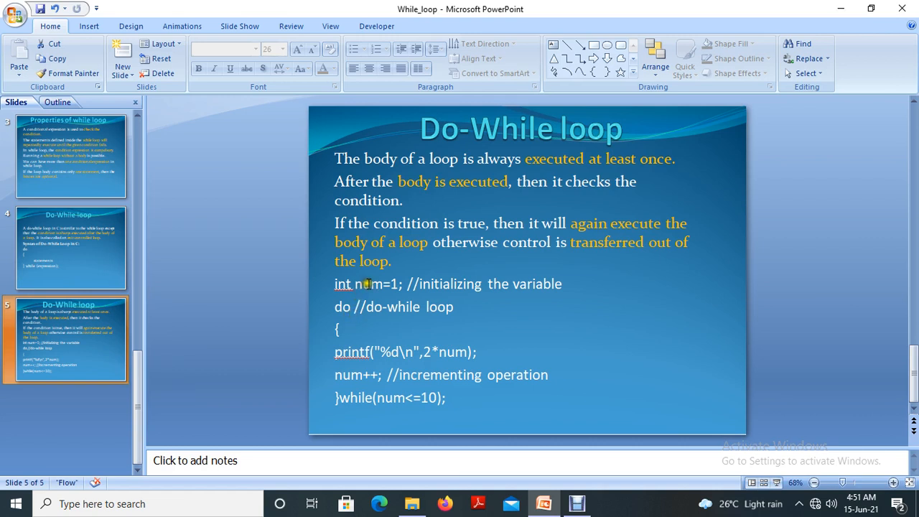
mouse_move(439, 362)
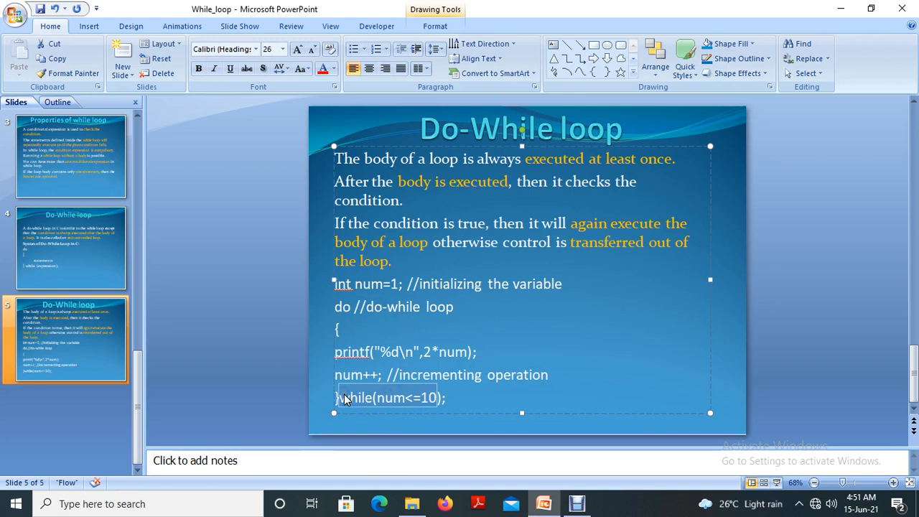
mouse_move(439, 393)
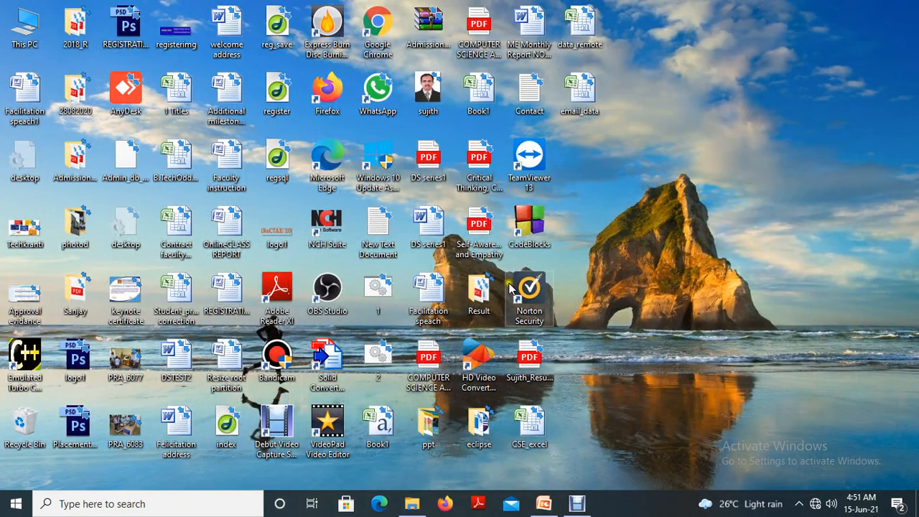
Launch Code::Blocks 16.01 from its desktop shortcut.
double_click(528, 223)
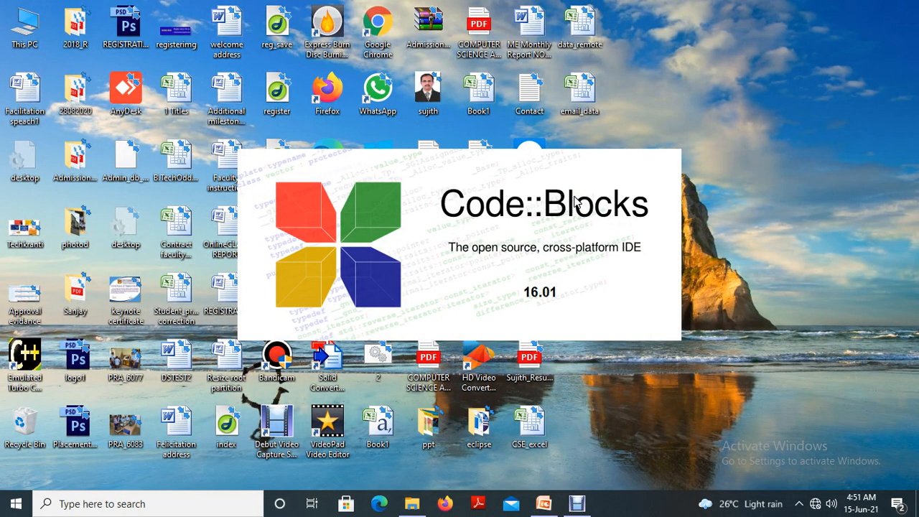
mouse_move(695, 422)
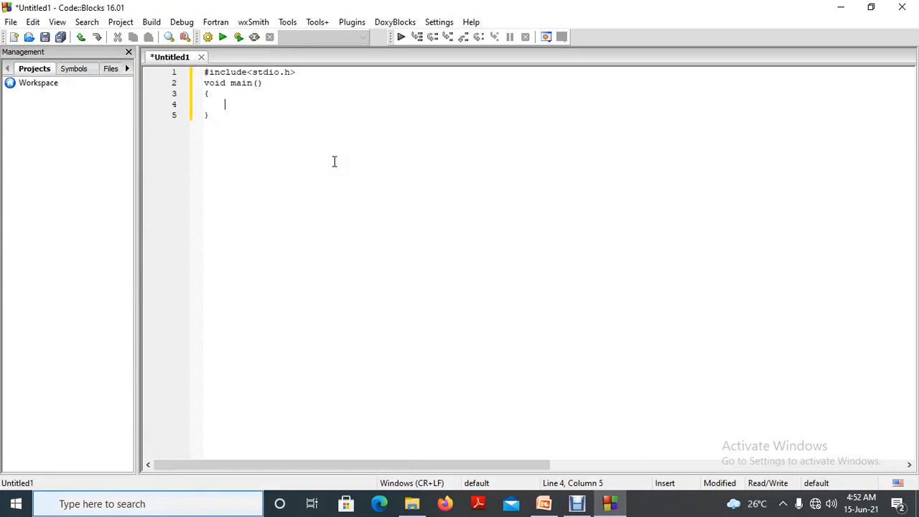
mouse_move(307, 106)
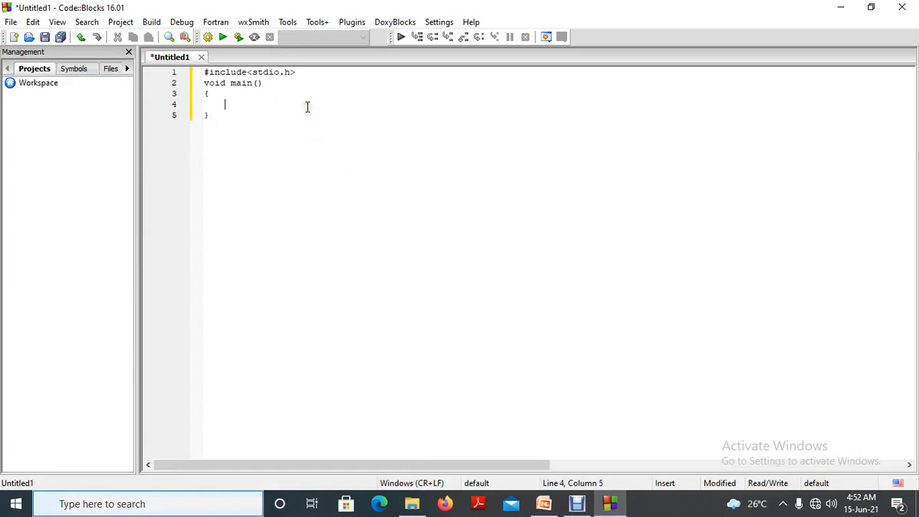
Declare int num = 1 and begin the do block.
text(ibn)
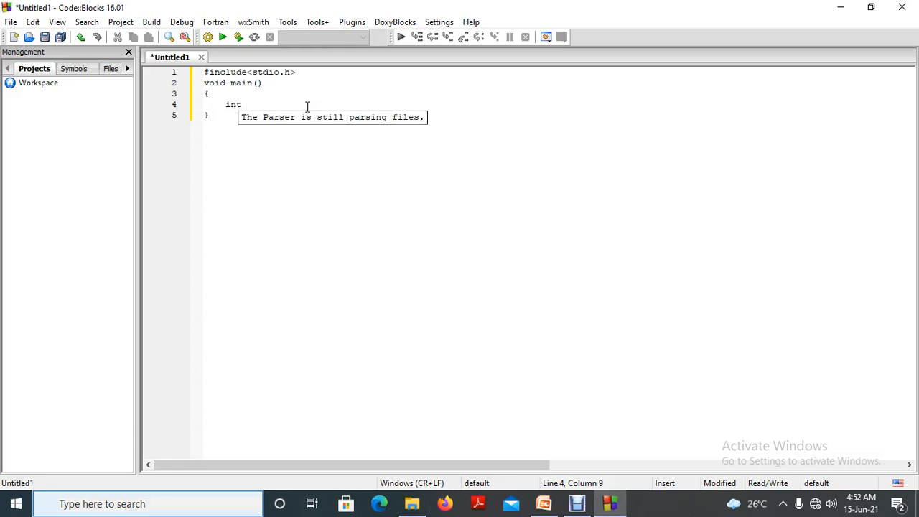
text(num)
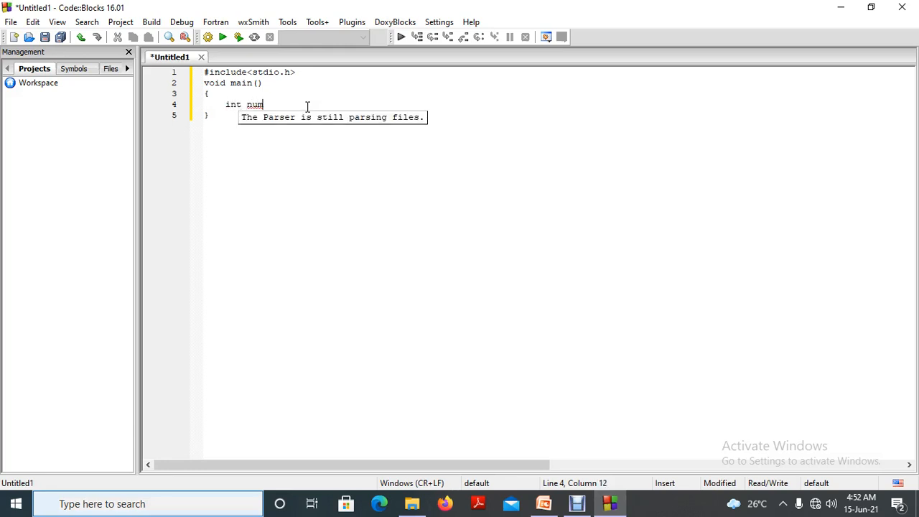
text(=1;)
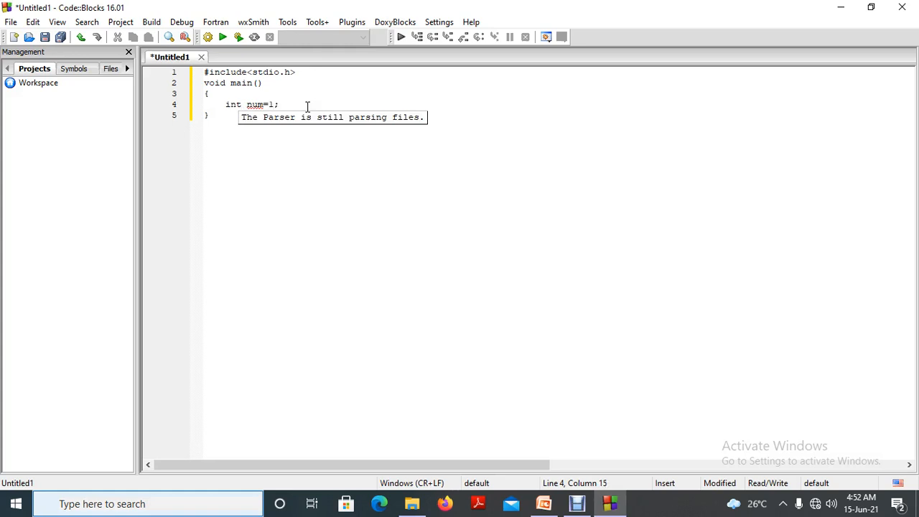
text(do)
text({)
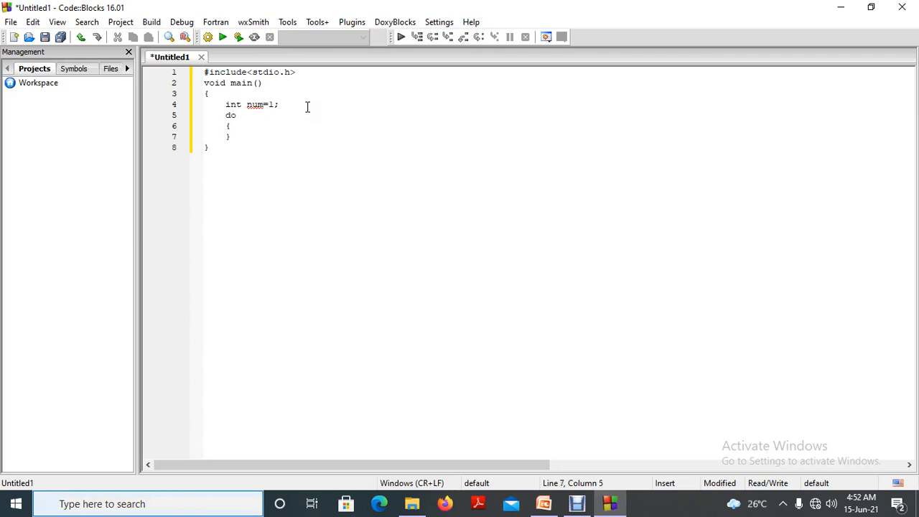
key(Enter)
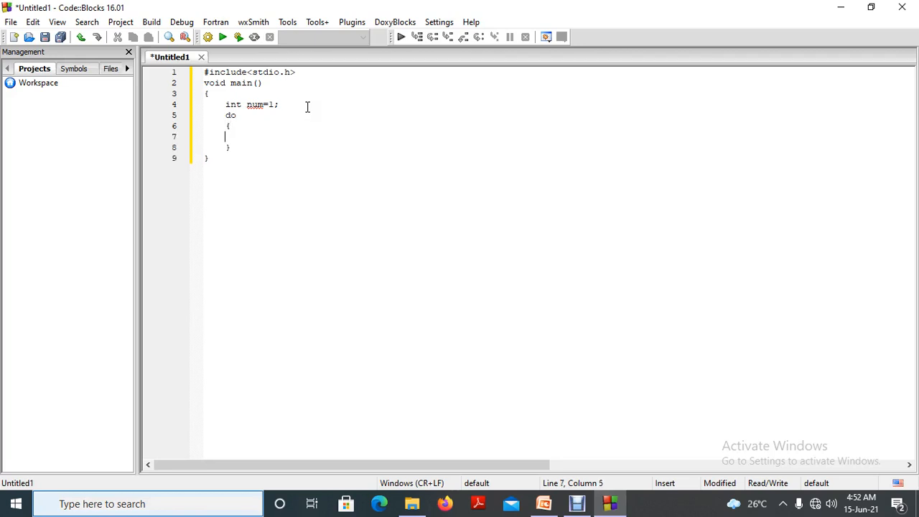
Inside the do block, write printf("%d", num*2); followed by num++;.
text(printf()
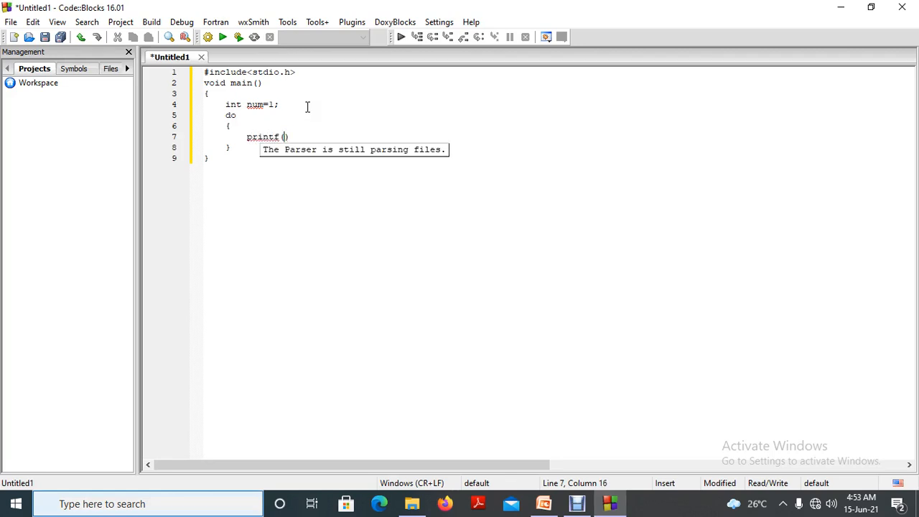
text("")
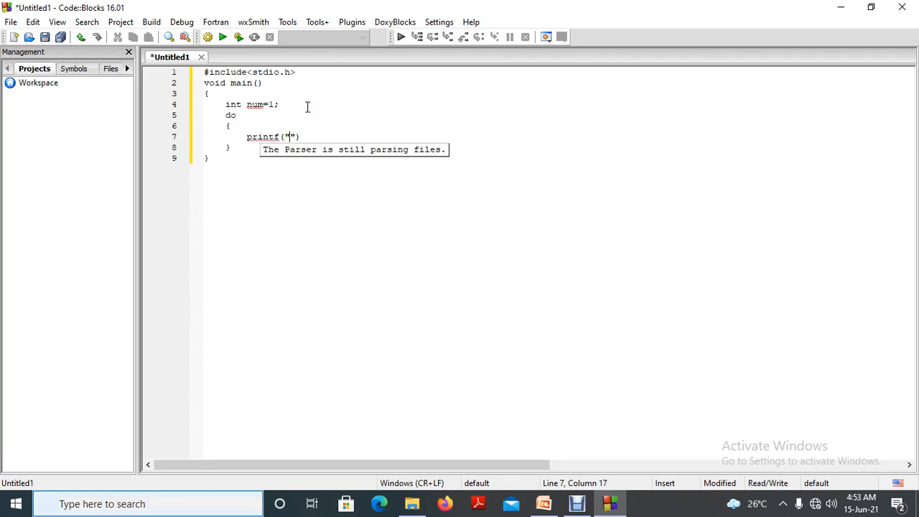
text(%d)
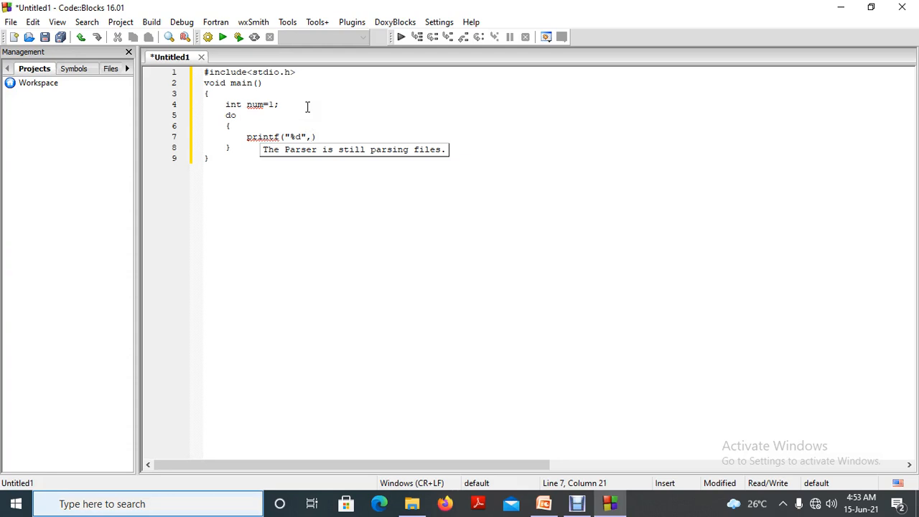
text(num*)
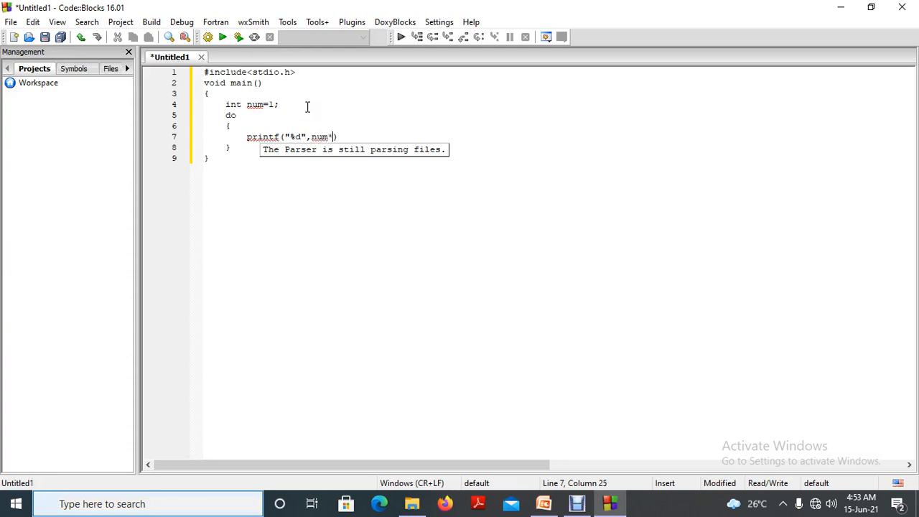
text(2)
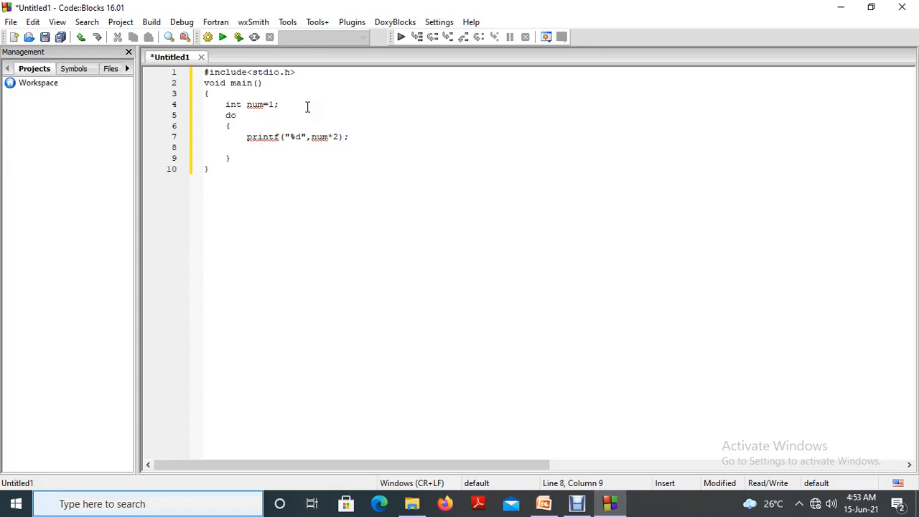
text(num)
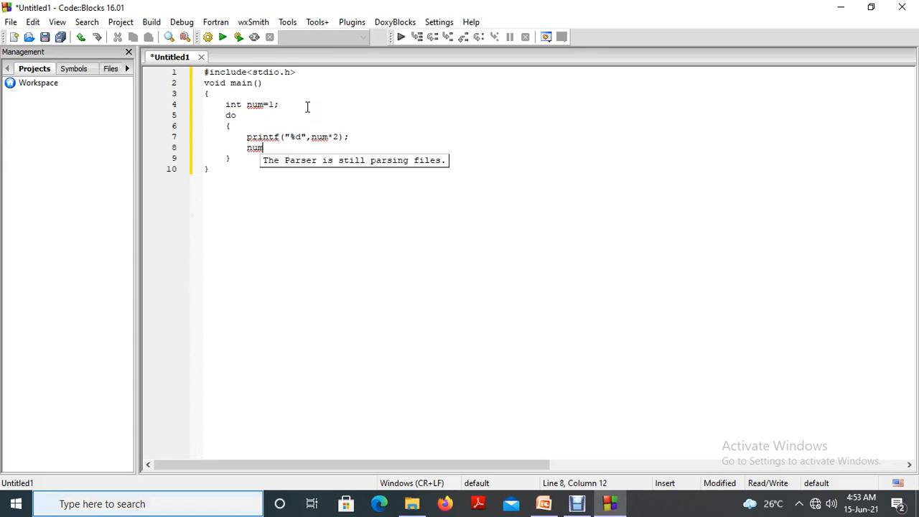
text(++)
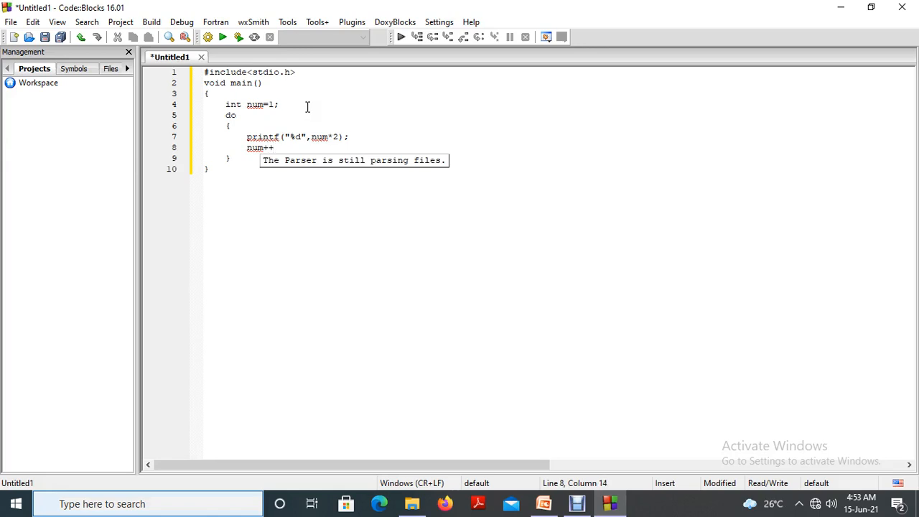
text(;)
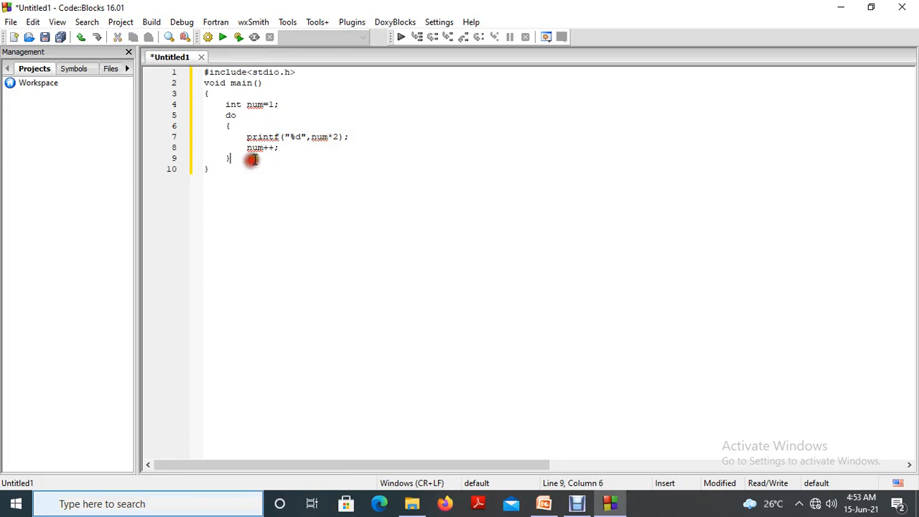
Add the loop condition while(num<10) after the closing brace.
text(while)
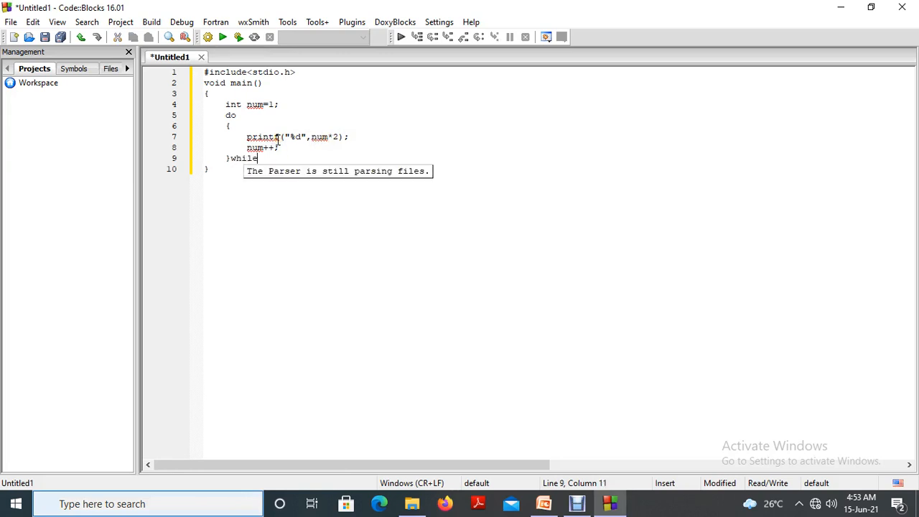
text(())
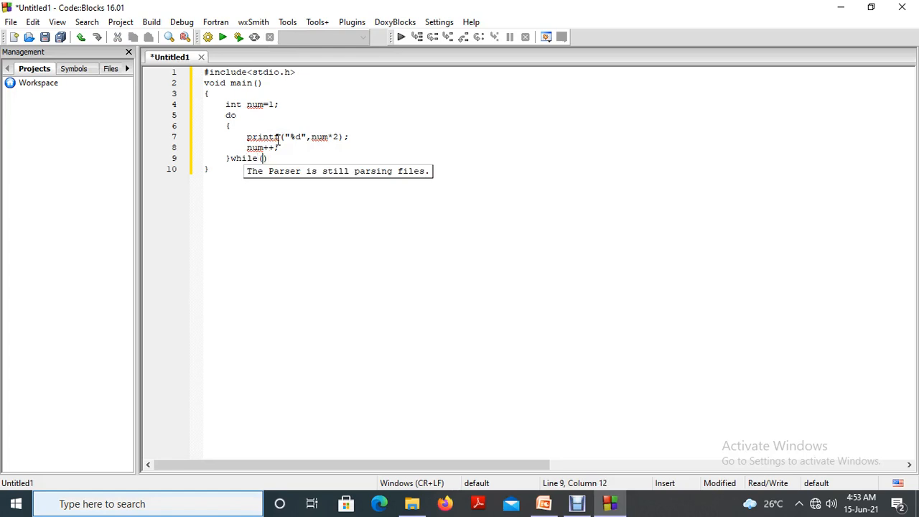
text(num<)
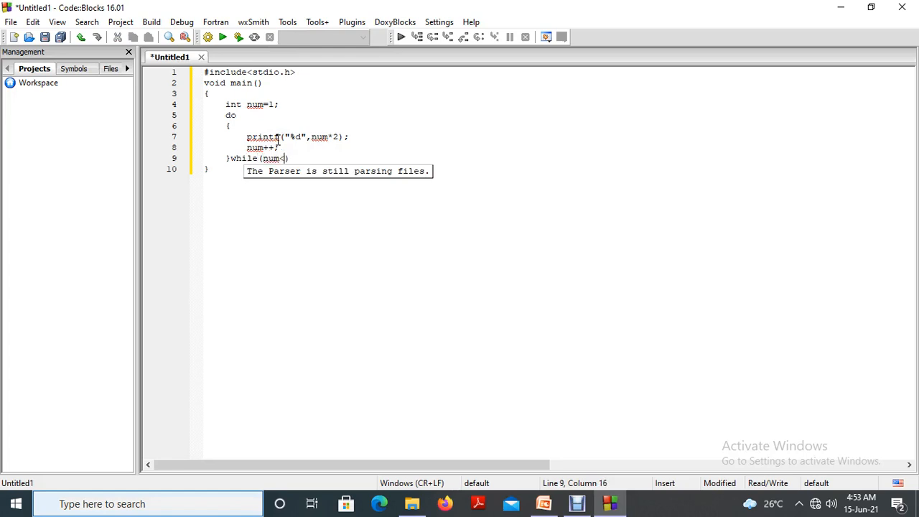
text(10)
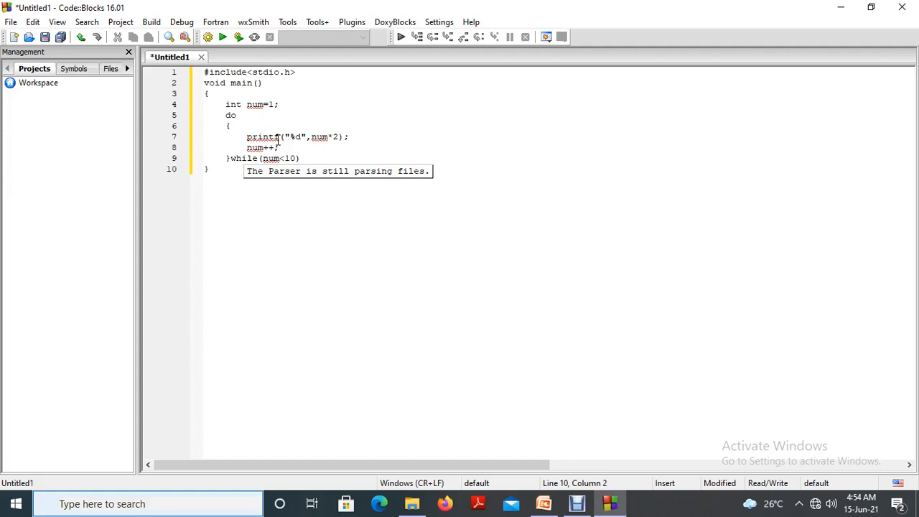
mouse_move(54, 23)
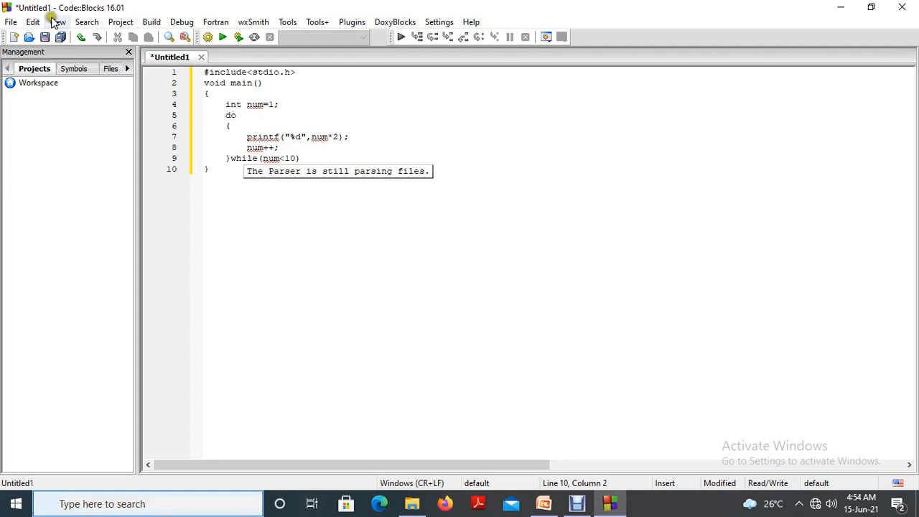
Save the untitled program as dowhile.c in the C_program folder.
click(8, 22)
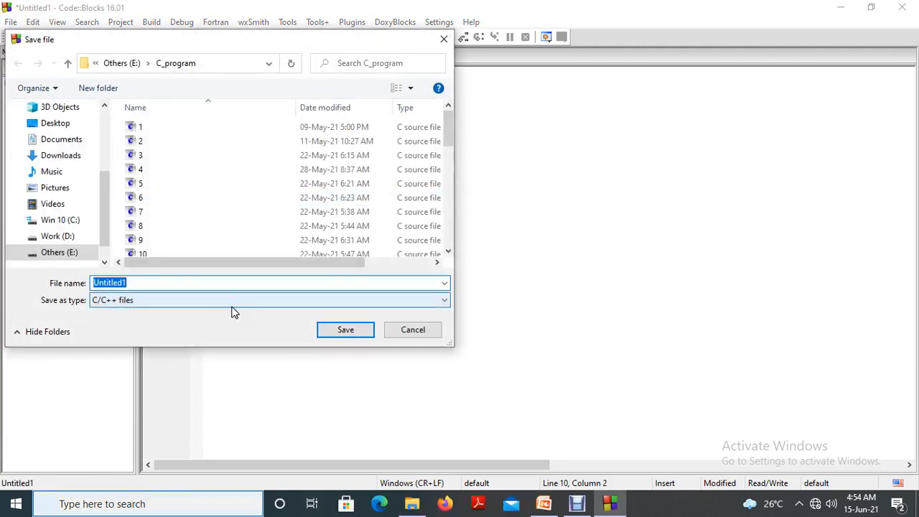
text(dowhile)
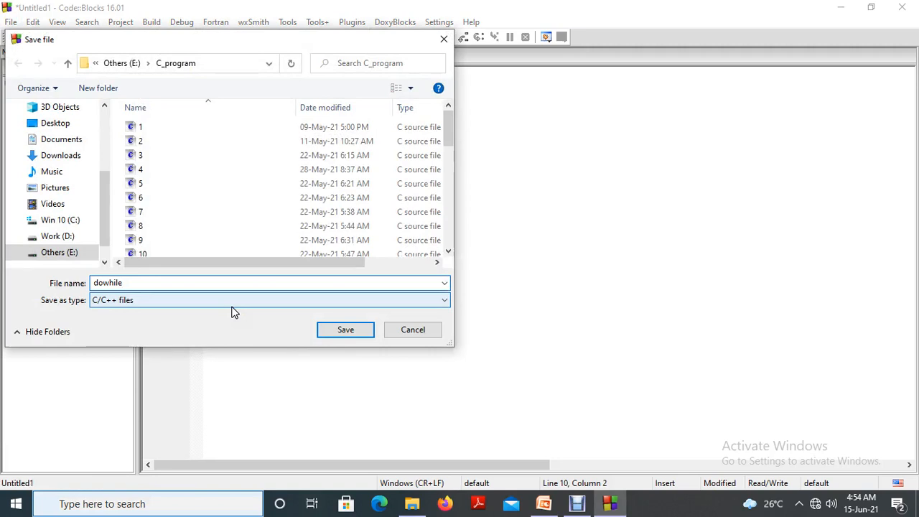
click(345, 329)
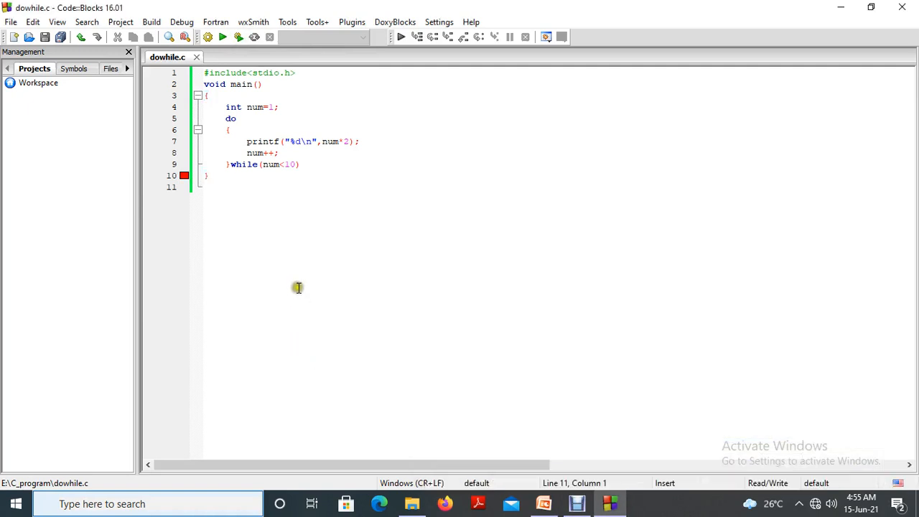
mouse_move(316, 273)
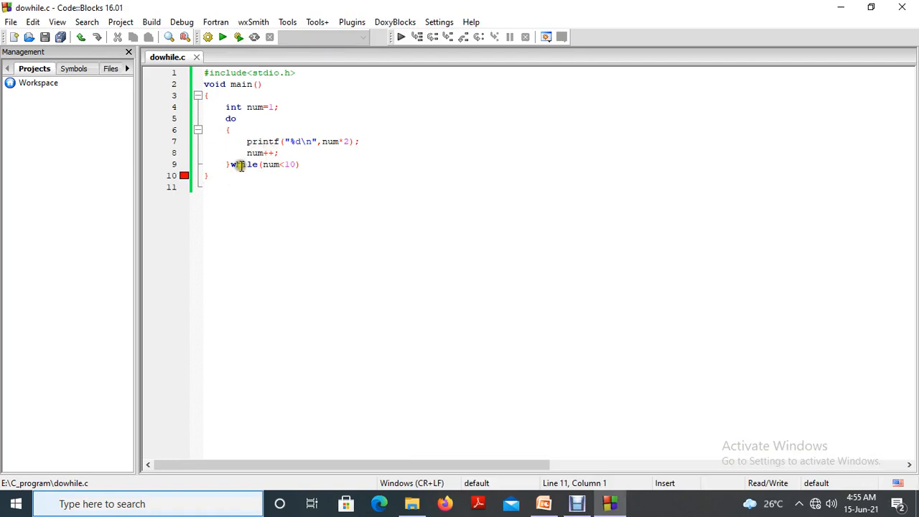
mouse_move(302, 164)
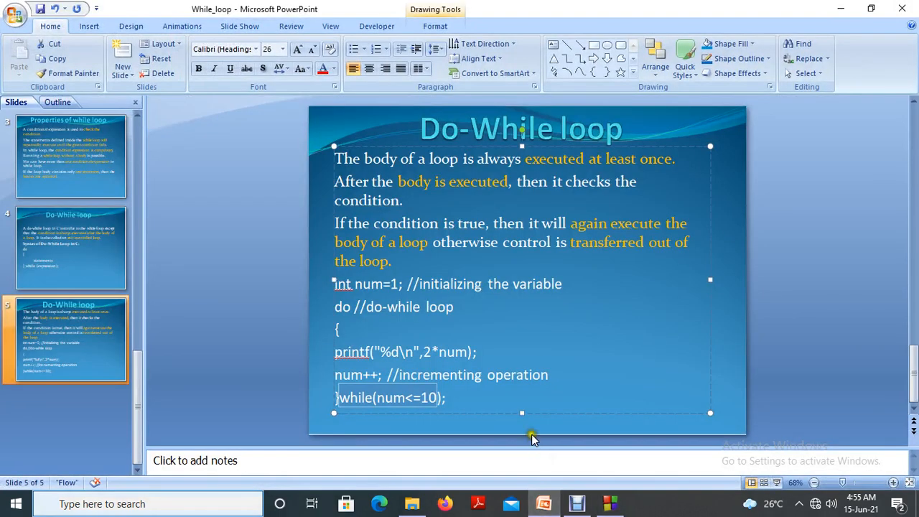
Show the do-while definition and syntax slide in PowerPoint.
click(69, 247)
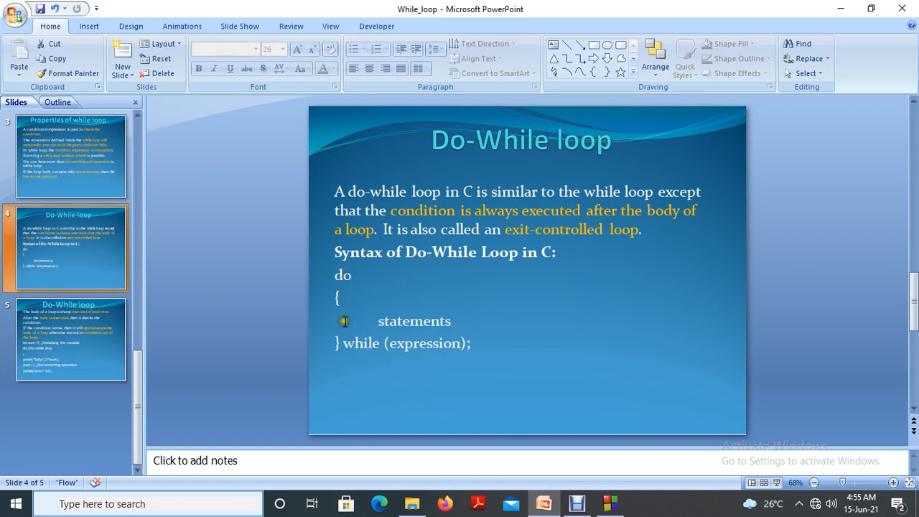
mouse_move(370, 352)
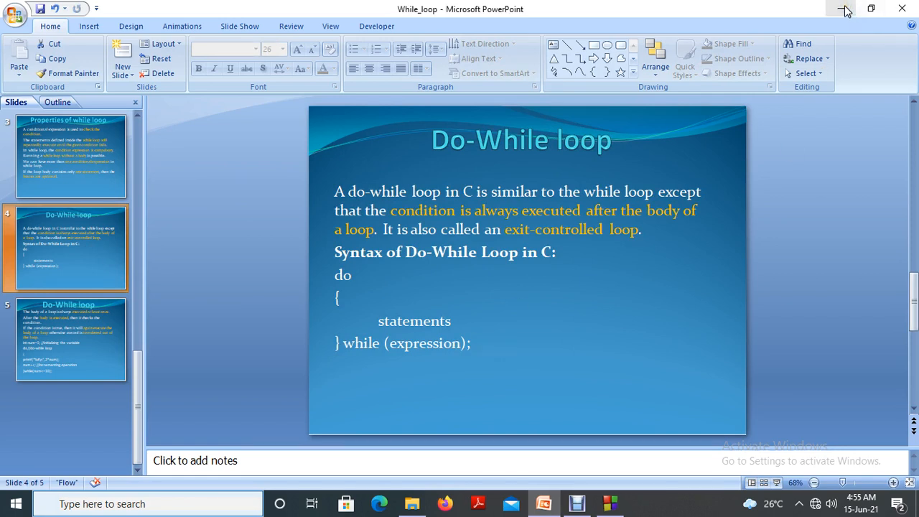
mouse_move(845, 9)
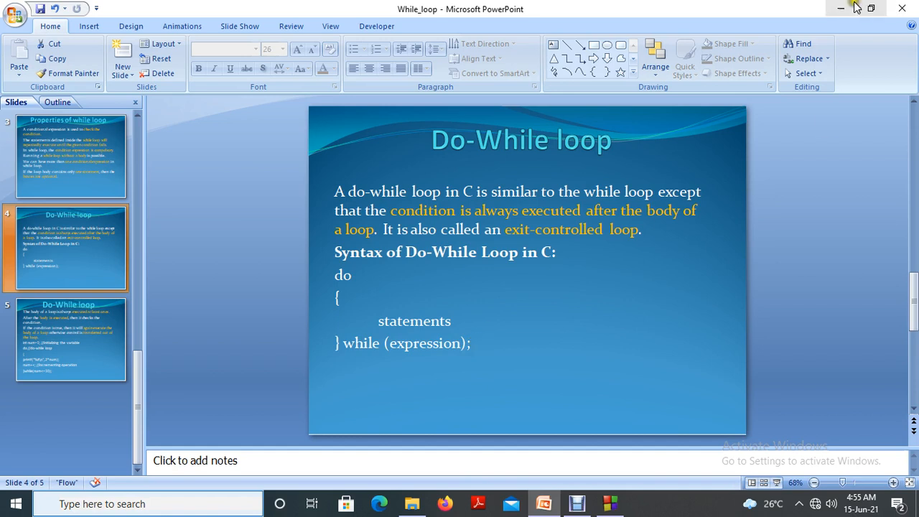
mouse_move(847, 9)
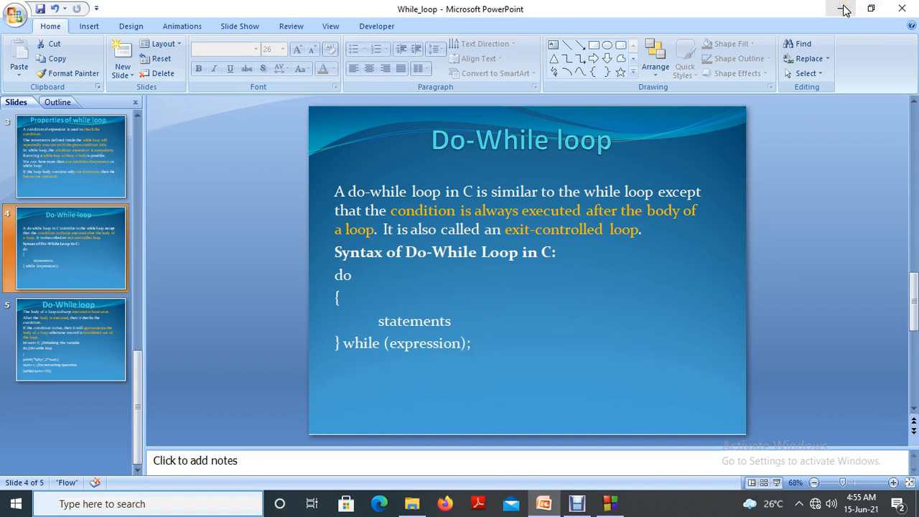
mouse_move(844, 9)
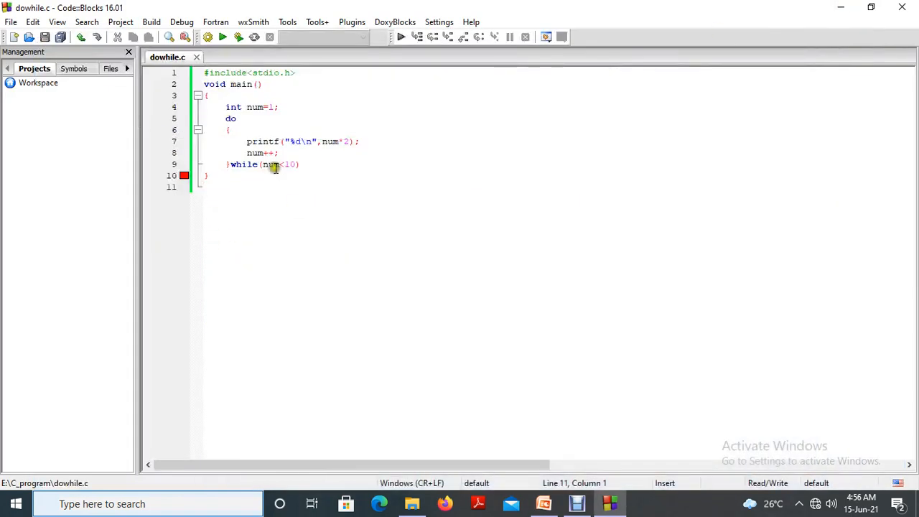
Terminate while(num<10) with a semicolon and build and run dowhile.c.
text(;)
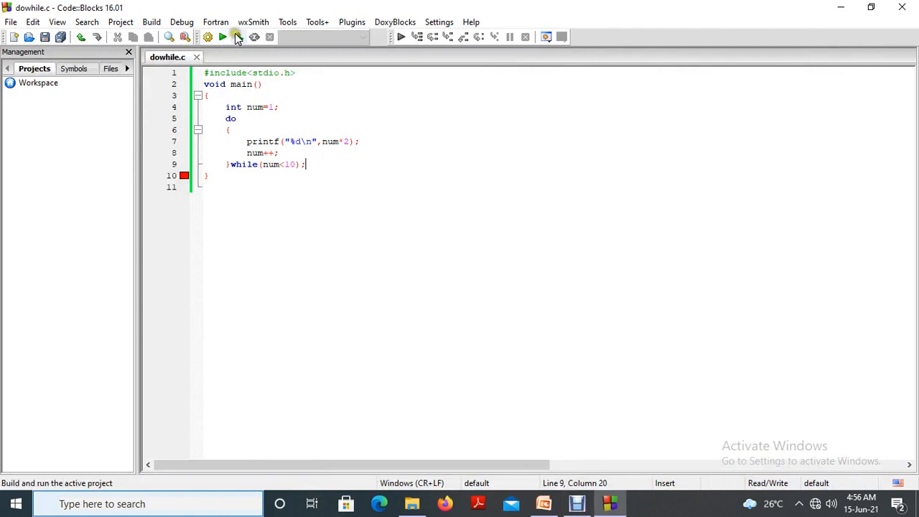
click(215, 37)
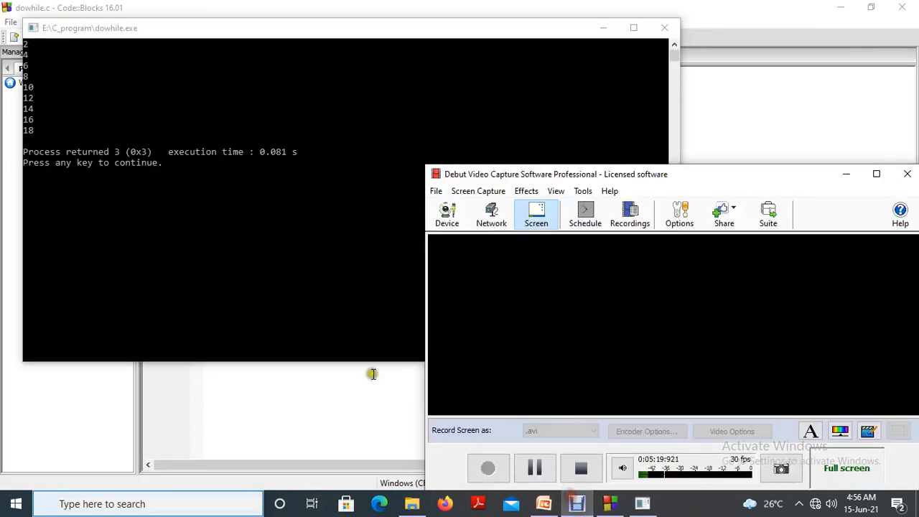
Bring the console showing 2 through 18 forward, then close it.
click(75, 35)
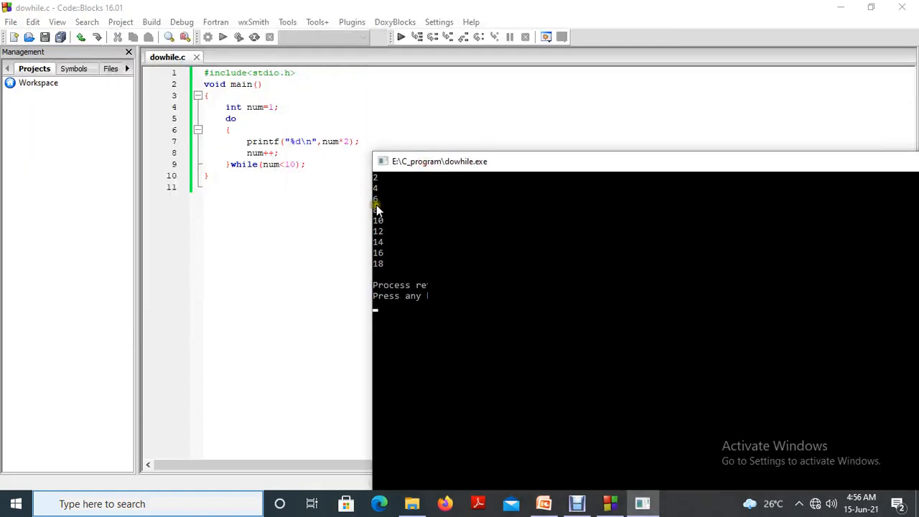
mouse_move(379, 257)
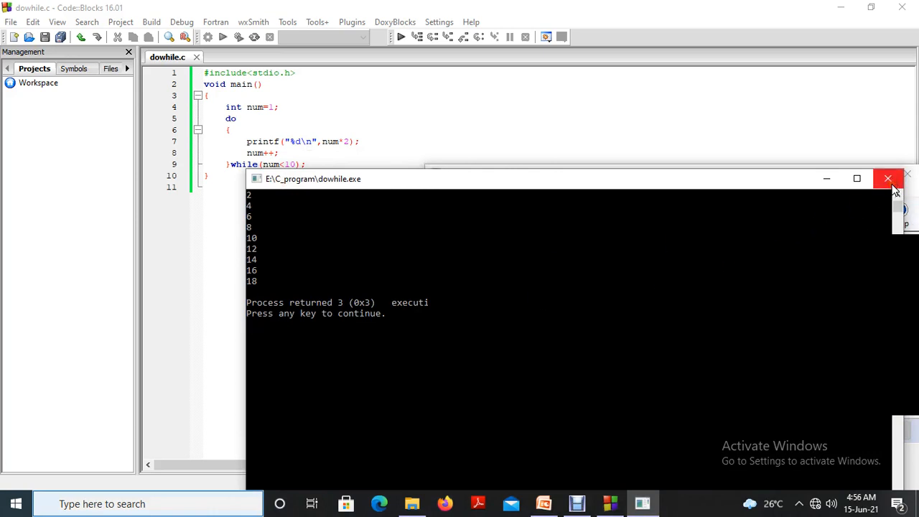
mouse_move(888, 178)
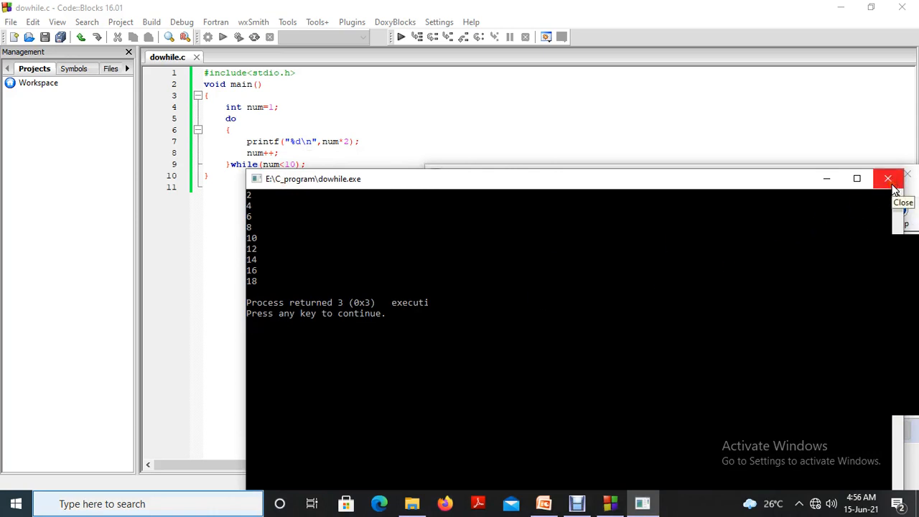
click(888, 178)
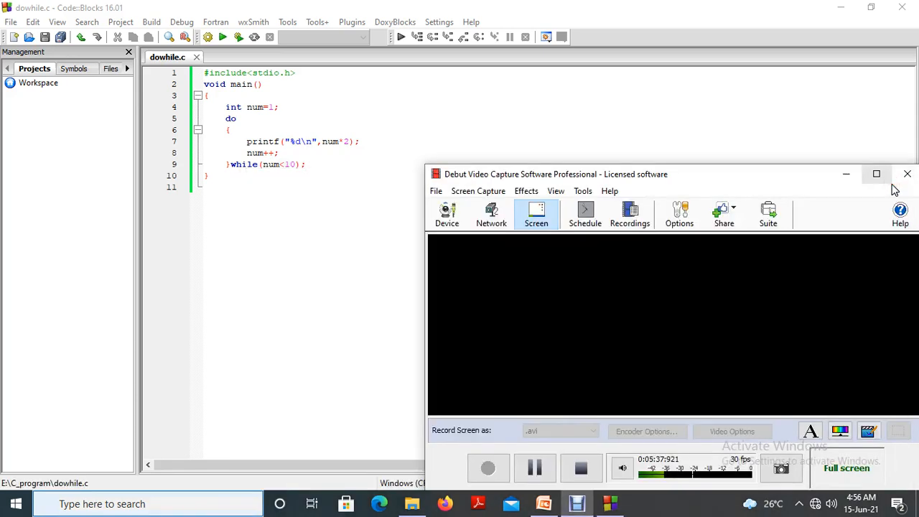